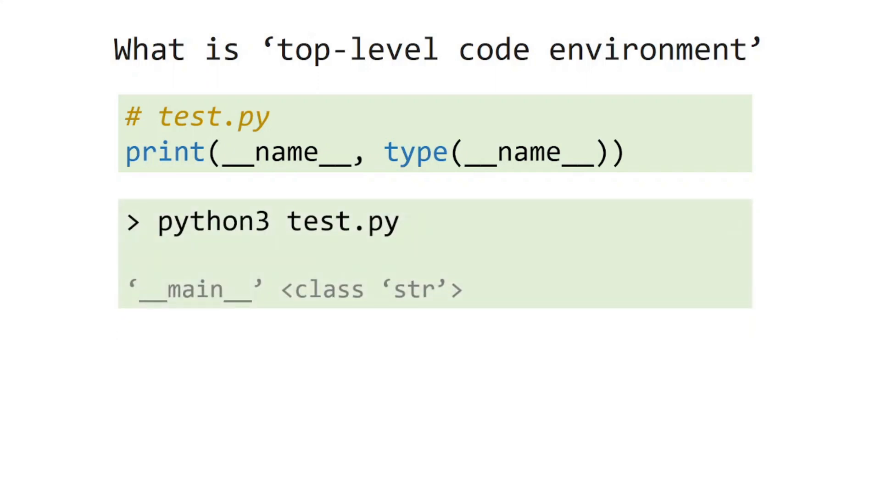
key(right)
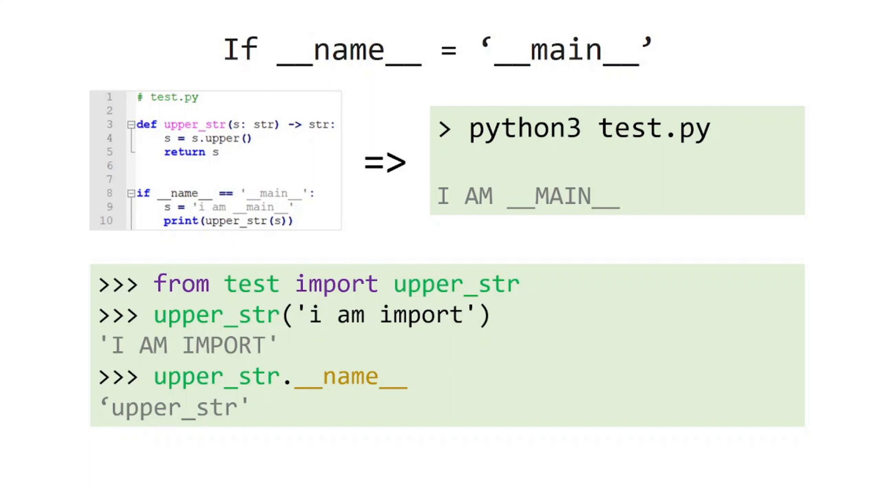
key(right)
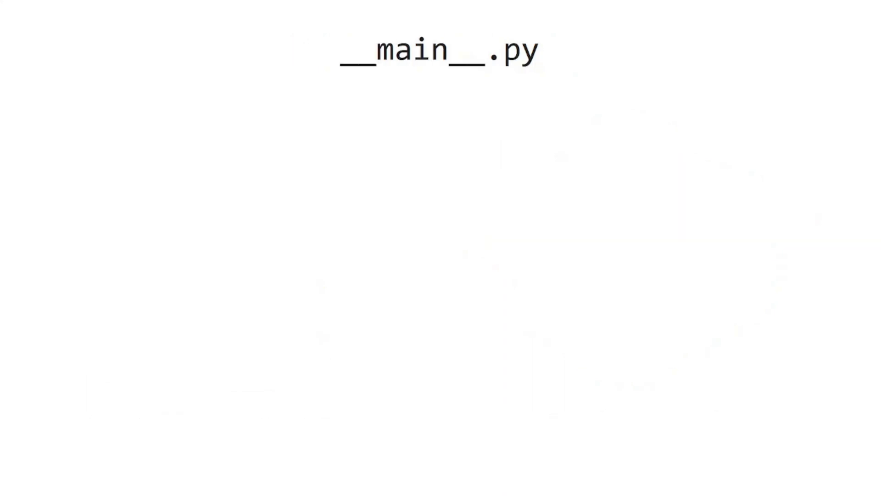